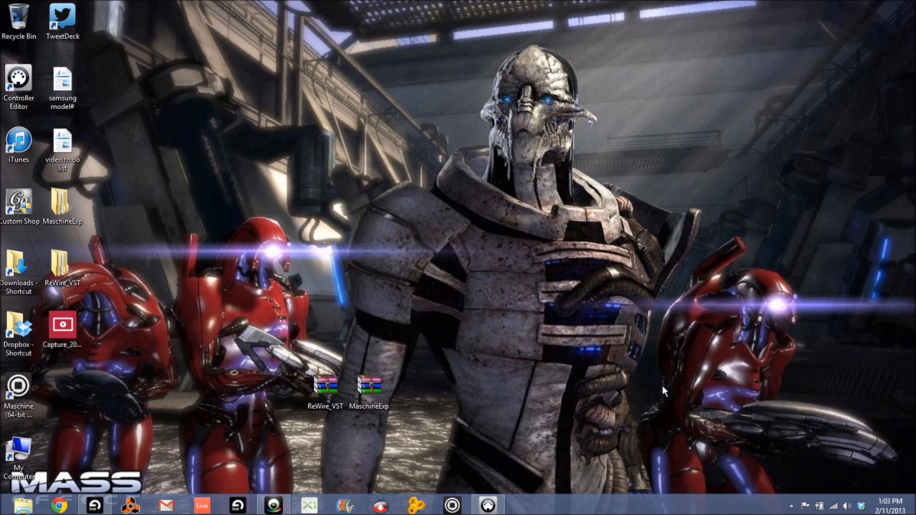
- Bring up Controller Editor for the Maschine MK2 and show its factory template list
left_click(486, 504)
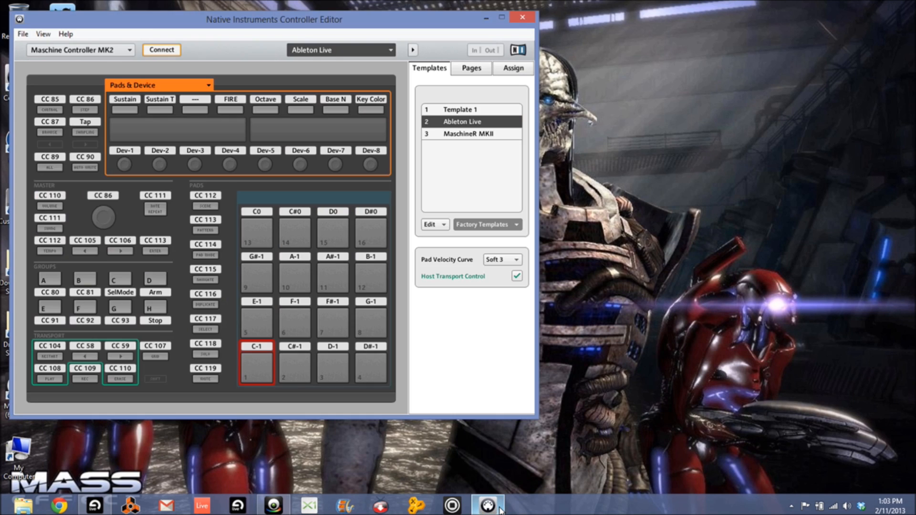
mouse_move(489, 256)
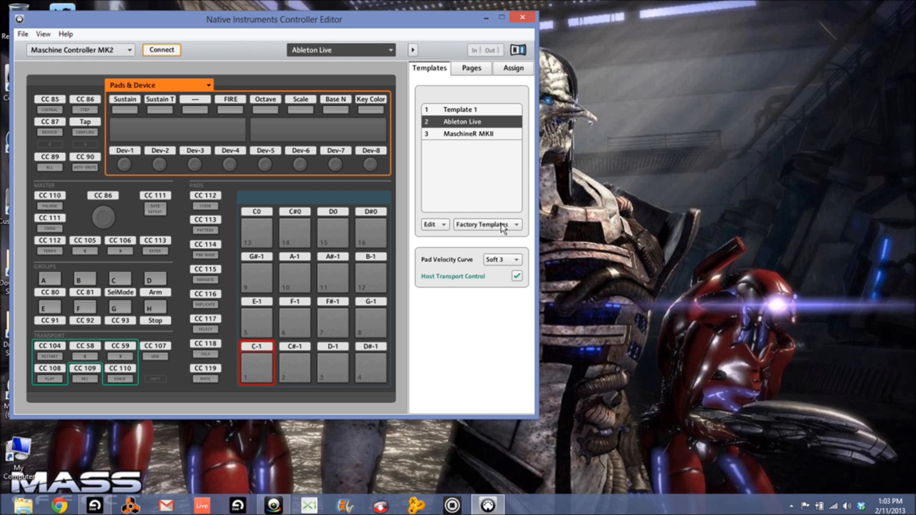
left_click(486, 224)
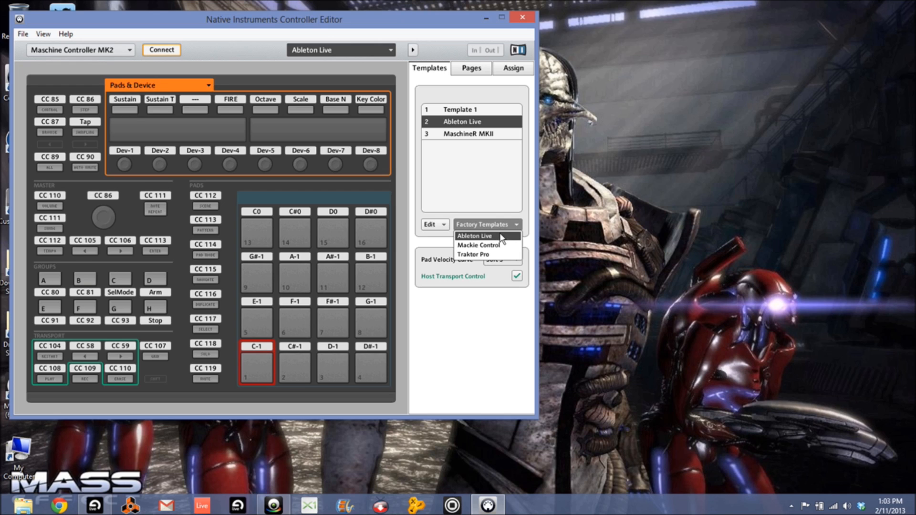
mouse_move(464, 163)
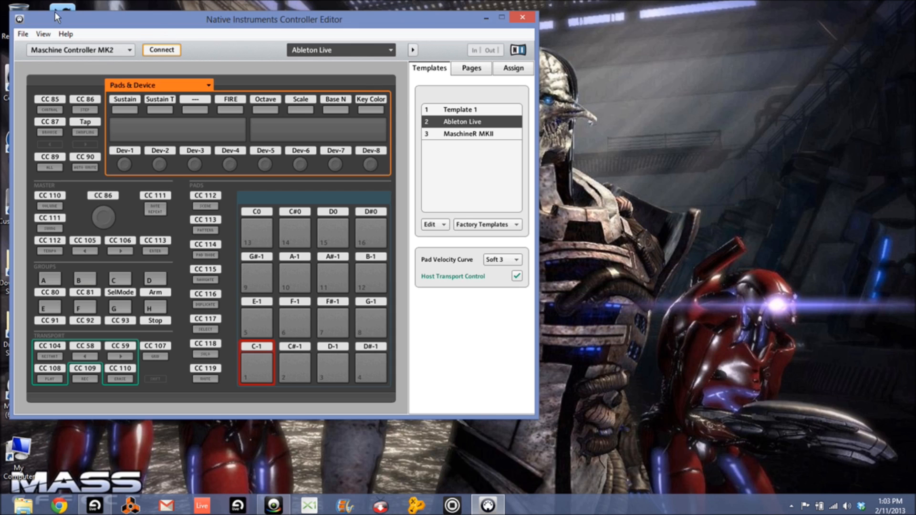
mouse_move(501, 6)
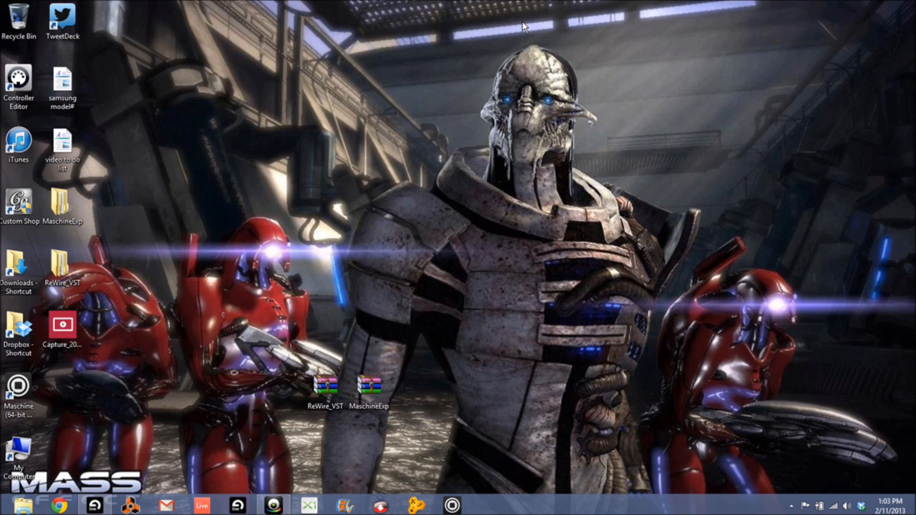
mouse_move(162, 431)
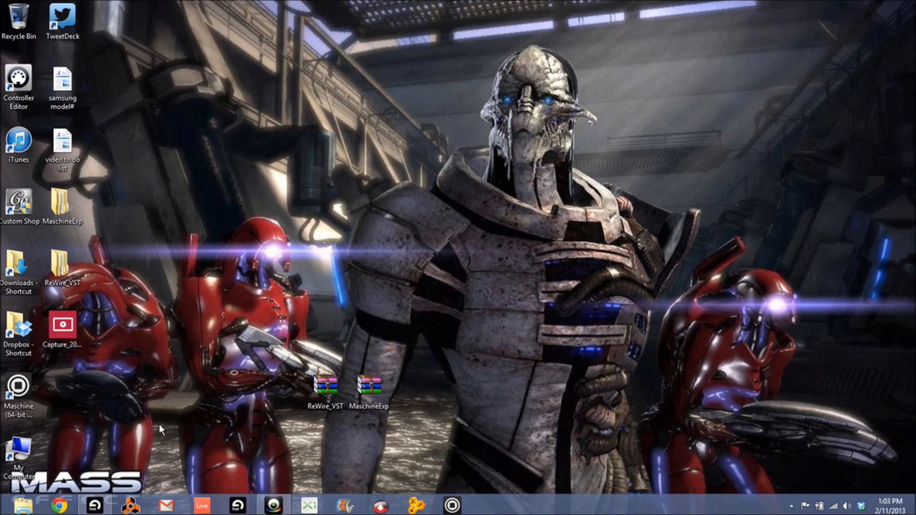
mouse_move(222, 157)
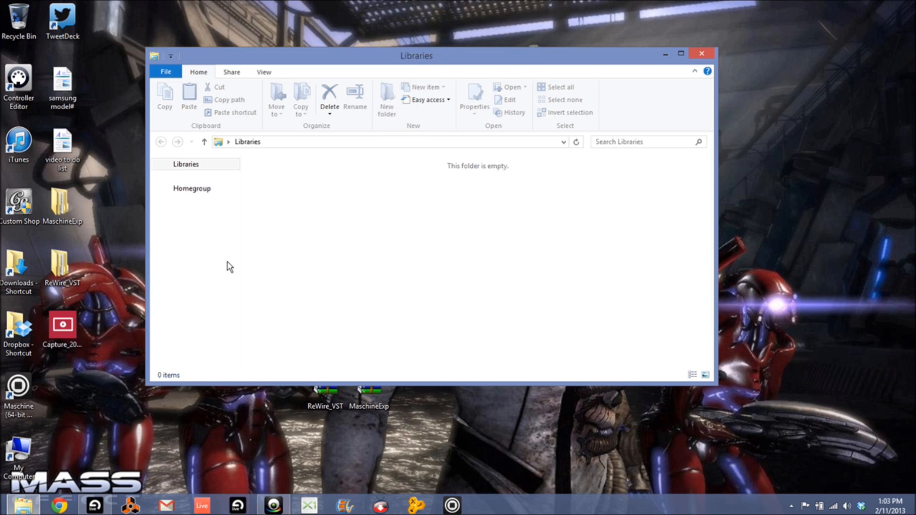
- Browse into the ProgramData folder on the C: drive
left_click(194, 273)
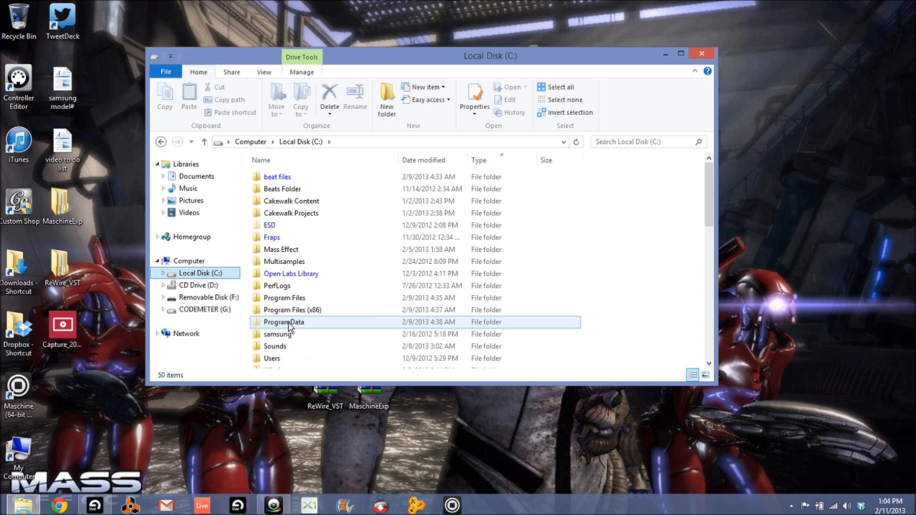
double_click(282, 322)
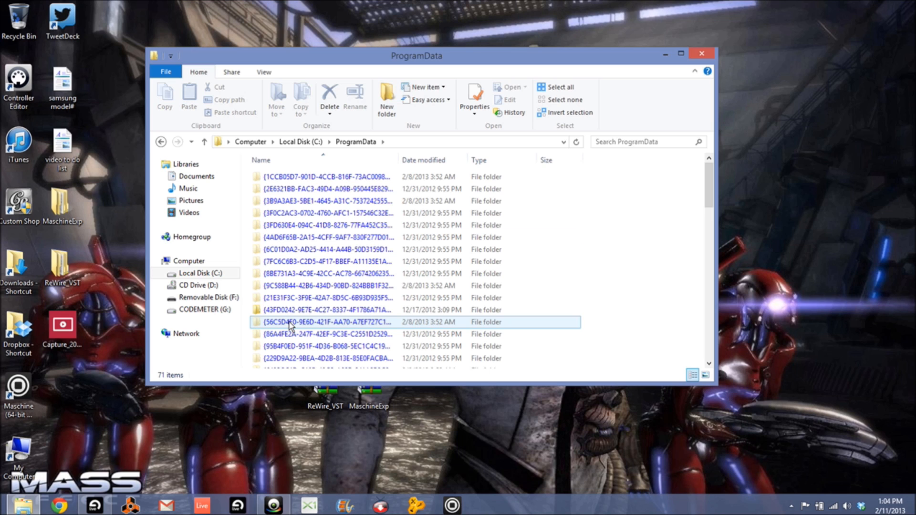
left_click(327, 176)
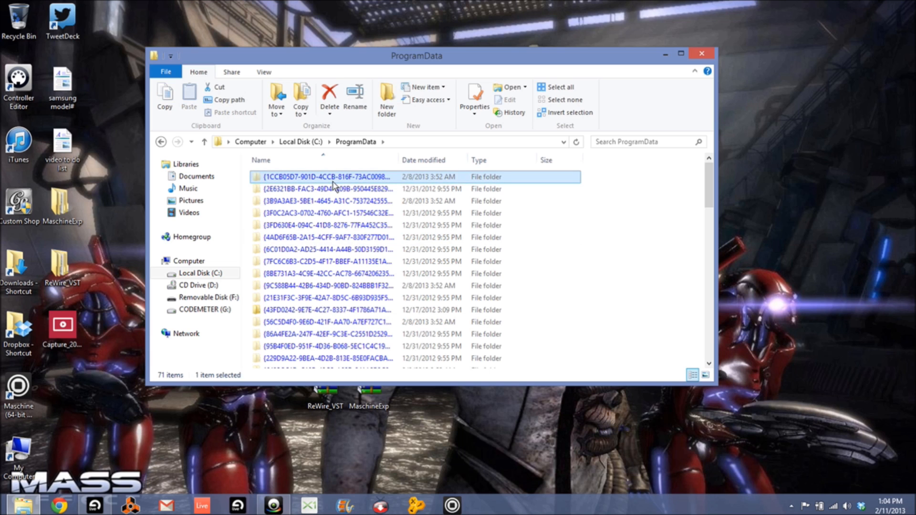
left_click(260, 160)
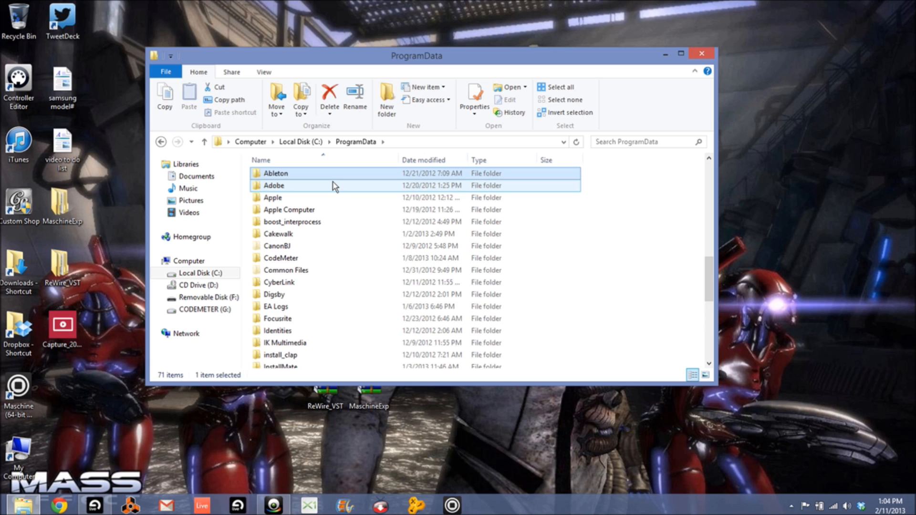
- Navigate through Ableton > Live 8 Beta into its Resources folder
double_click(275, 172)
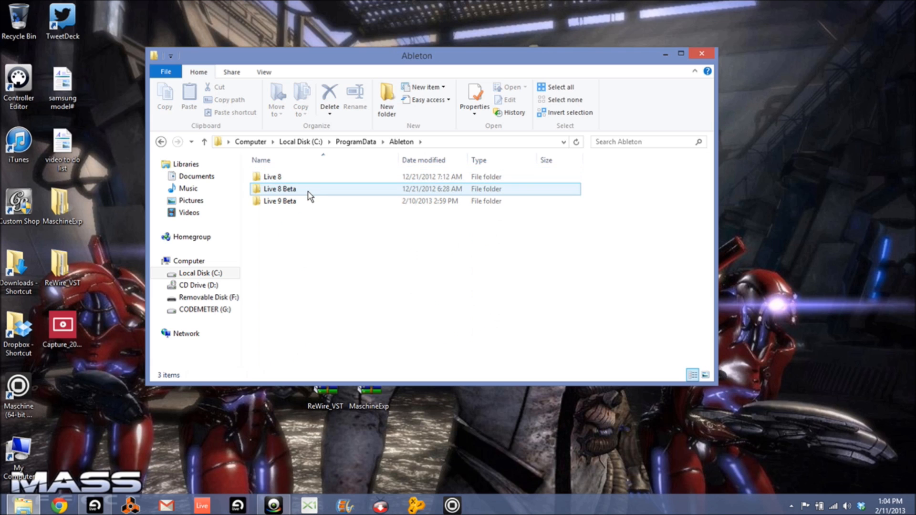
left_click(278, 189)
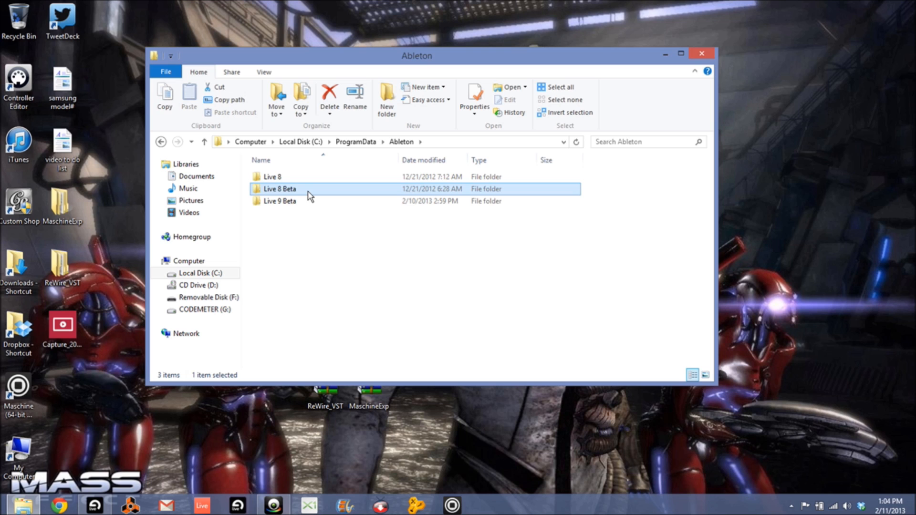
double_click(279, 188)
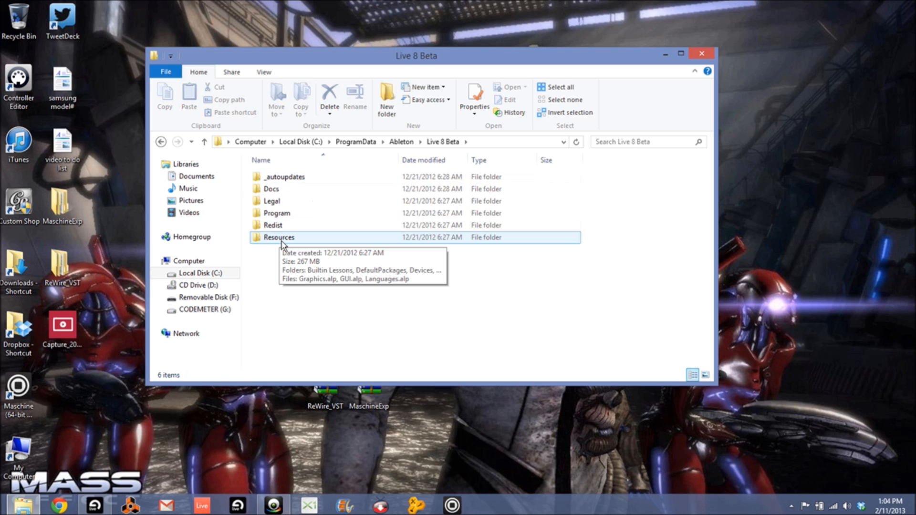
double_click(279, 237)
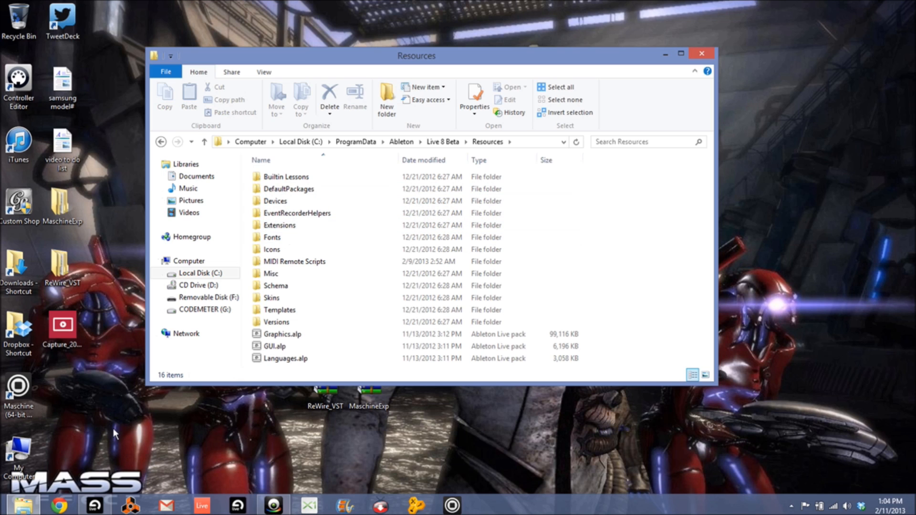
mouse_move(279, 310)
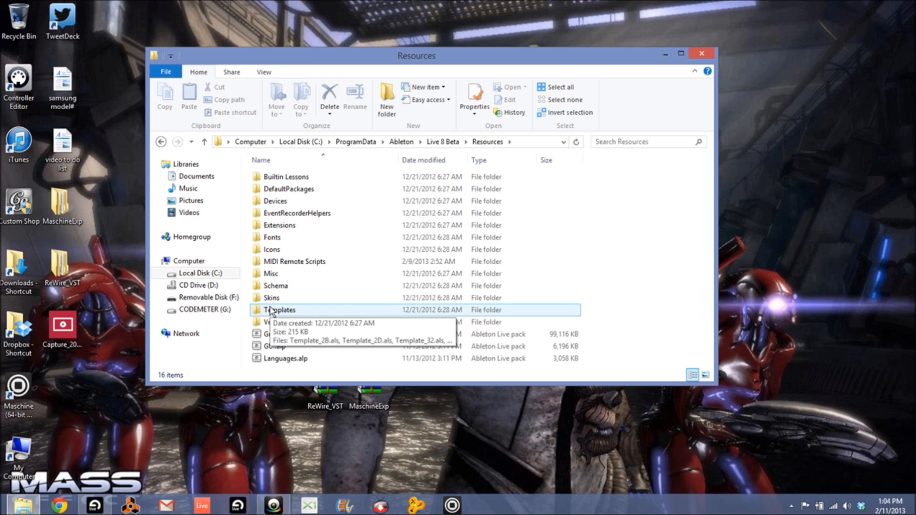
mouse_move(701, 53)
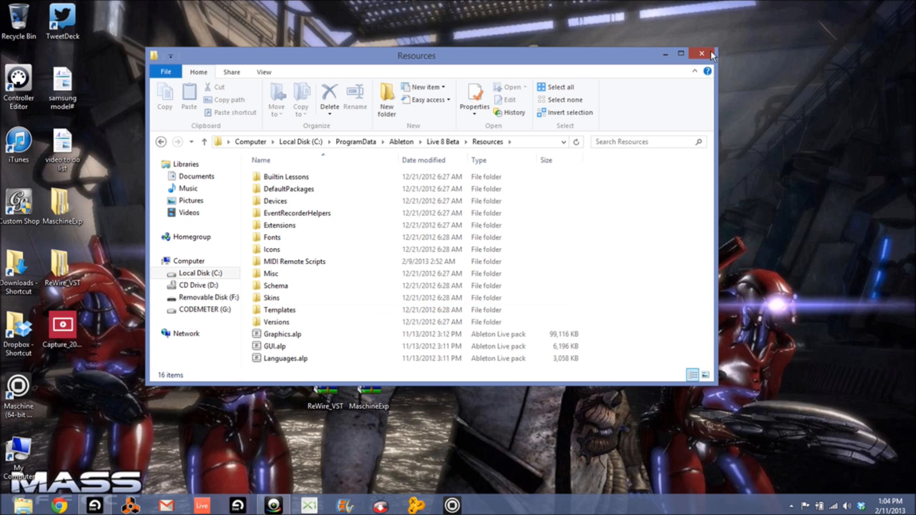
- Close File Explorer, returning to the untitled Live 8 set
left_click(701, 54)
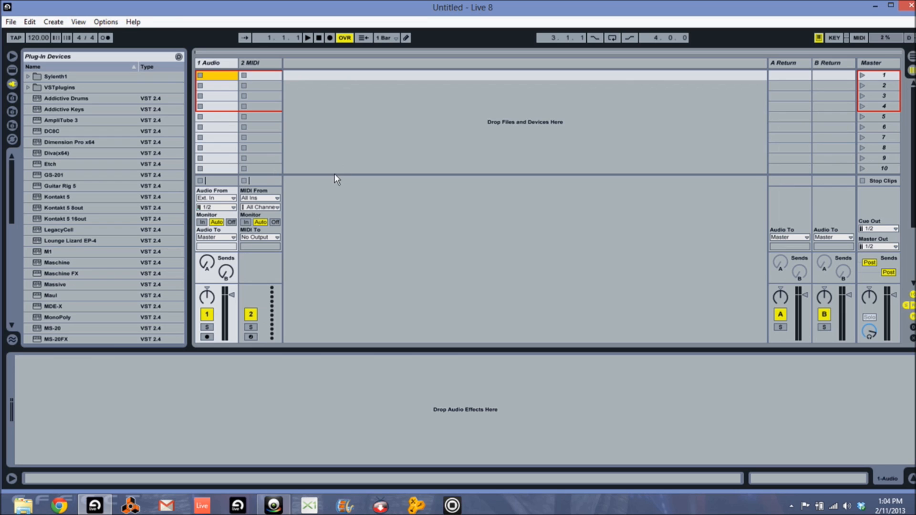
mouse_move(178, 23)
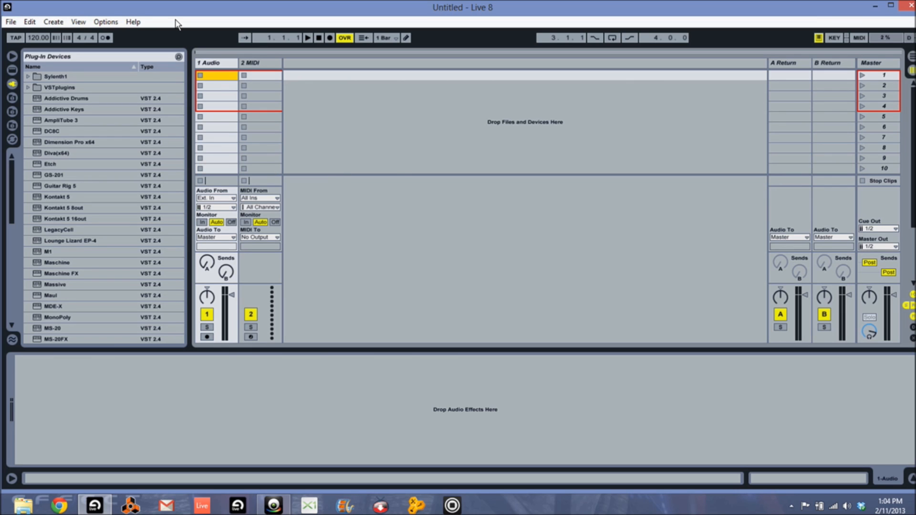
- Set Maschine MK2 as control surface in the MIDI preferences, then pick the Maschine plug-in
left_click(105, 22)
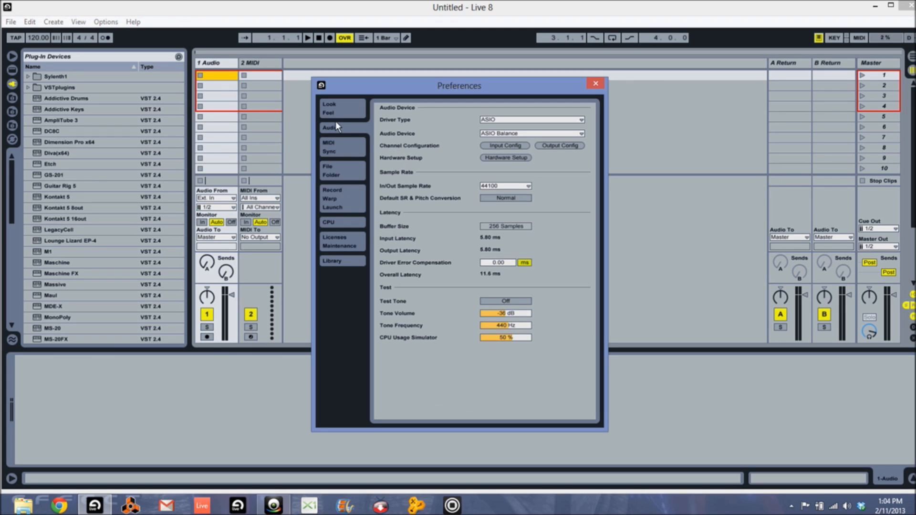
left_click(329, 146)
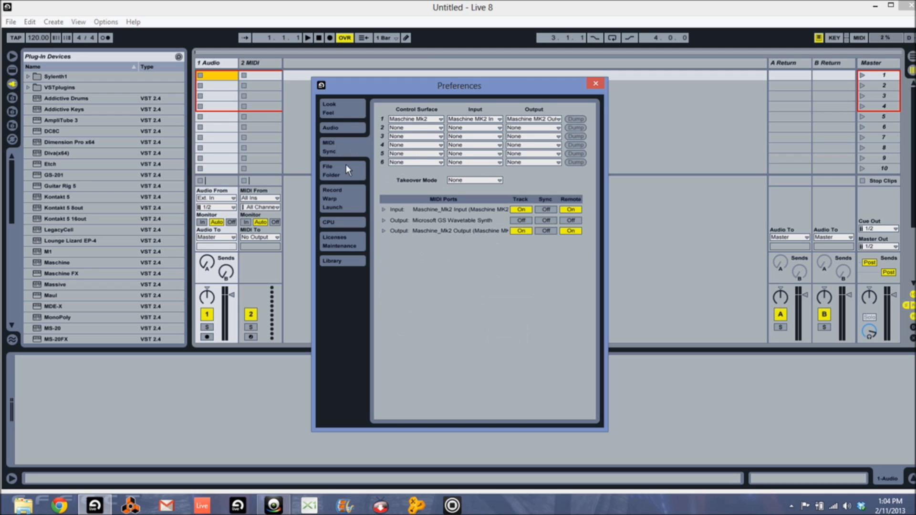
mouse_move(421, 125)
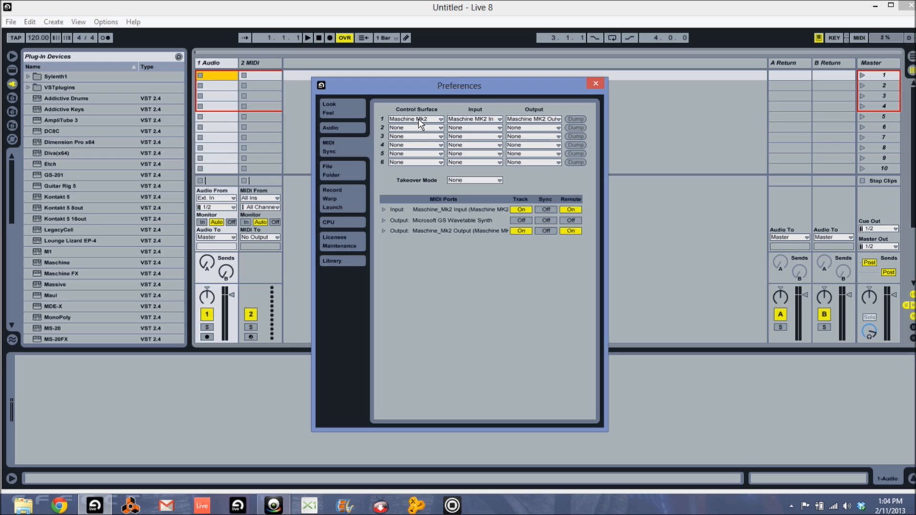
mouse_move(548, 121)
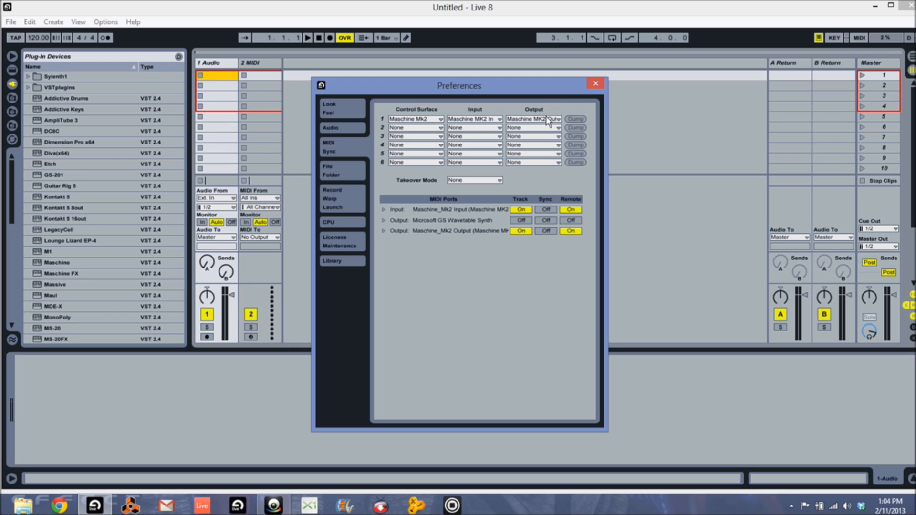
mouse_move(424, 246)
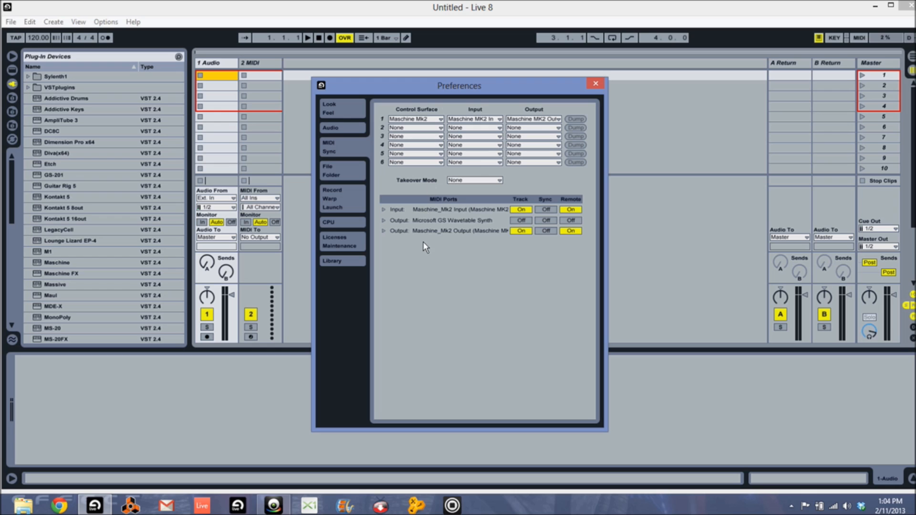
mouse_move(544, 248)
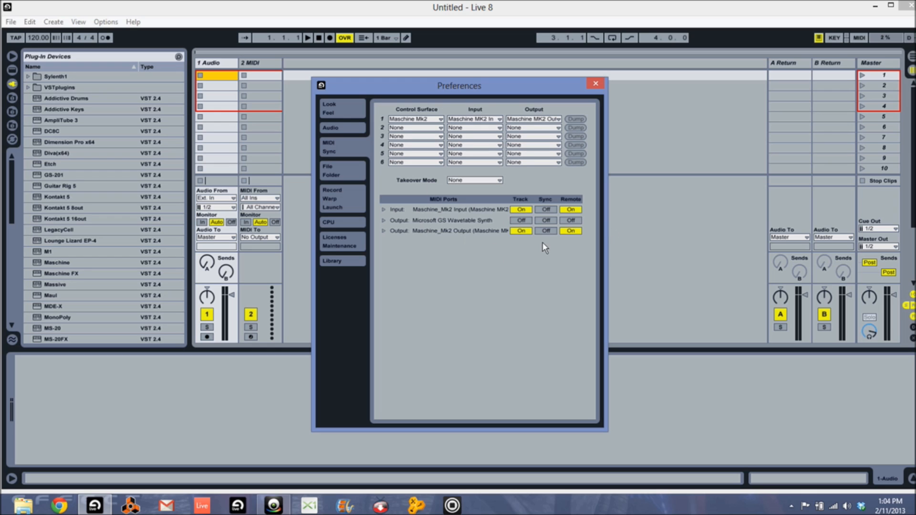
left_click(594, 83)
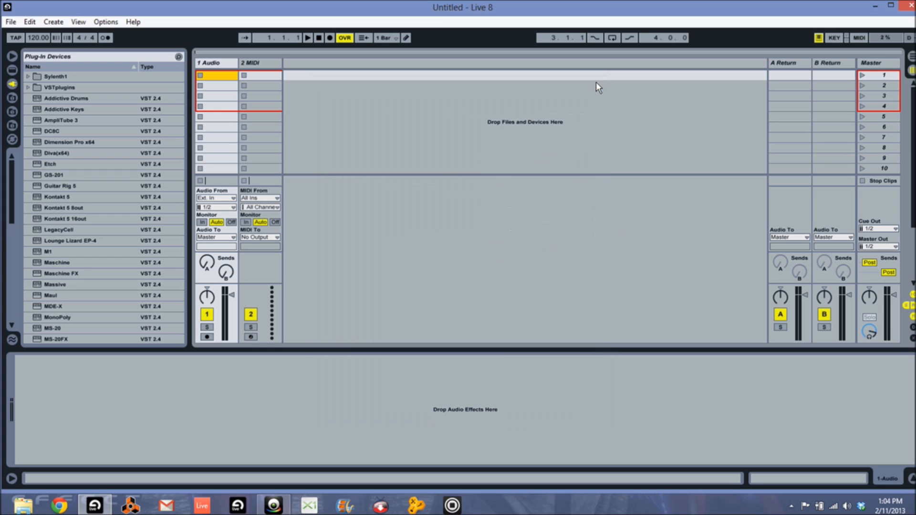
mouse_move(563, 83)
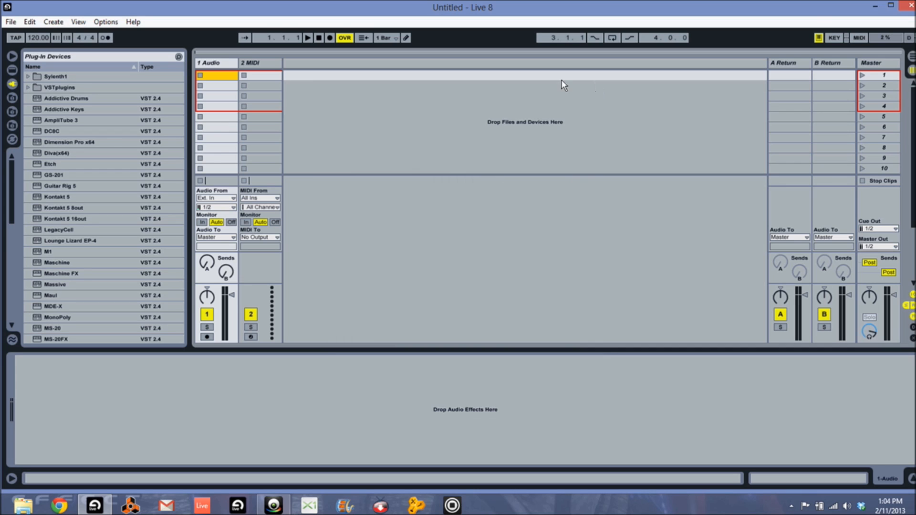
mouse_move(64, 271)
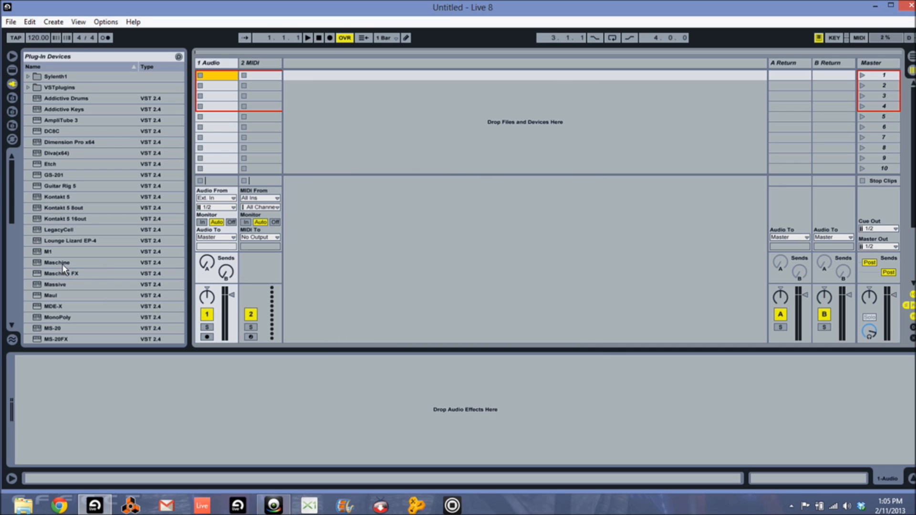
left_click(57, 262)
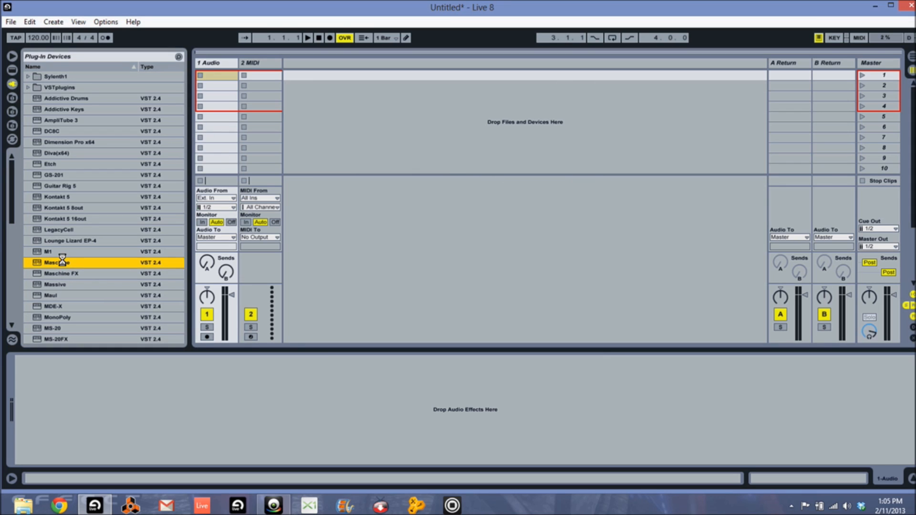
- Load Maschine onto a new MIDI track and browse the Drums kick library for sound one
double_click(55, 262)
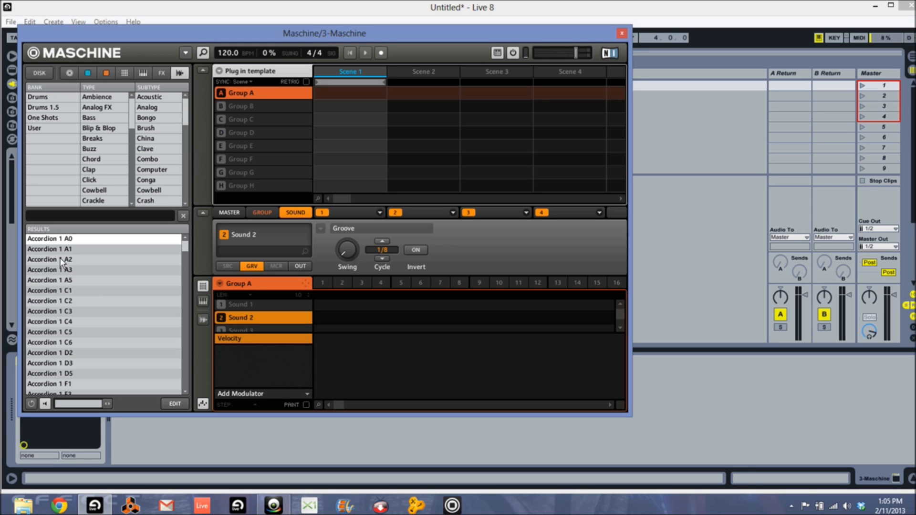
mouse_move(41, 104)
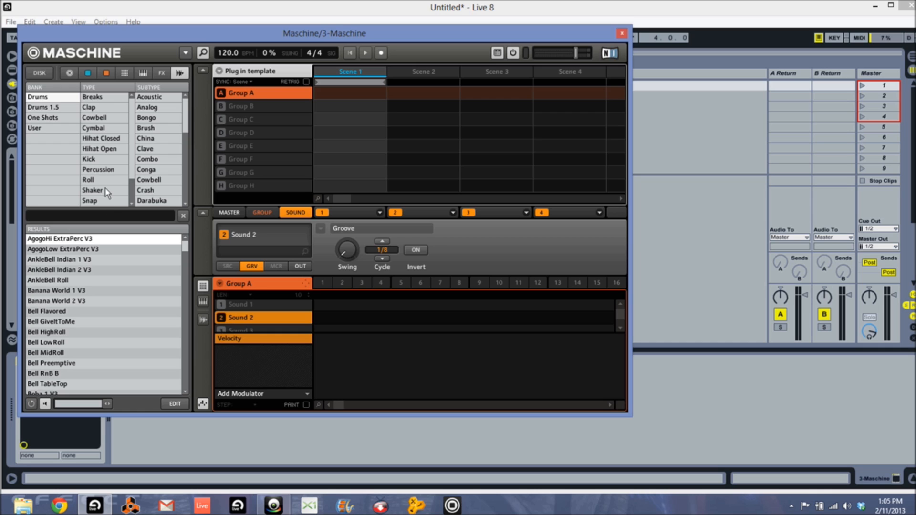
left_click(88, 159)
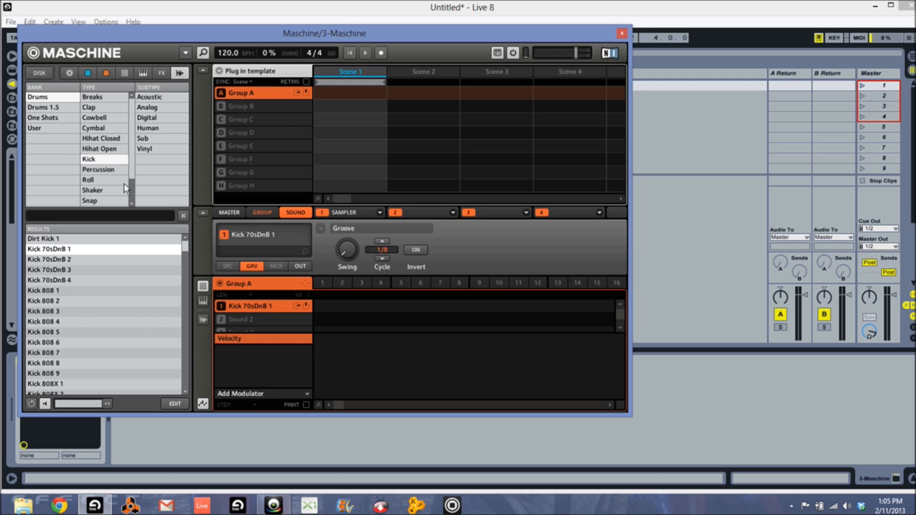
scroll("down", 3)
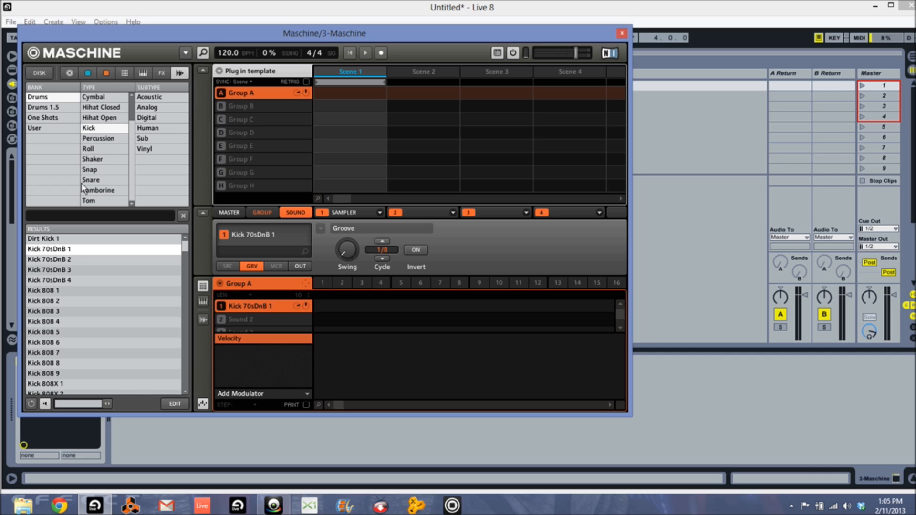
- Switch to sound two of Group A and list the Snare drum samples
left_click(241, 318)
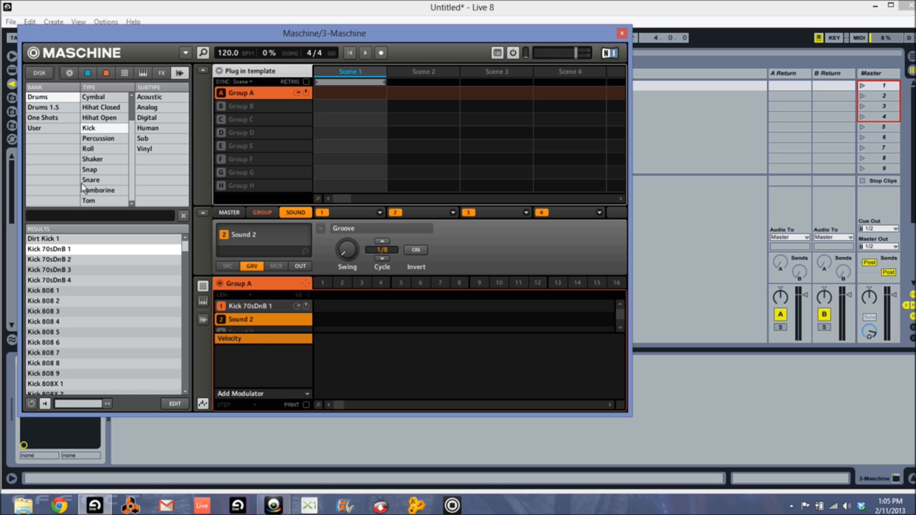
left_click(88, 149)
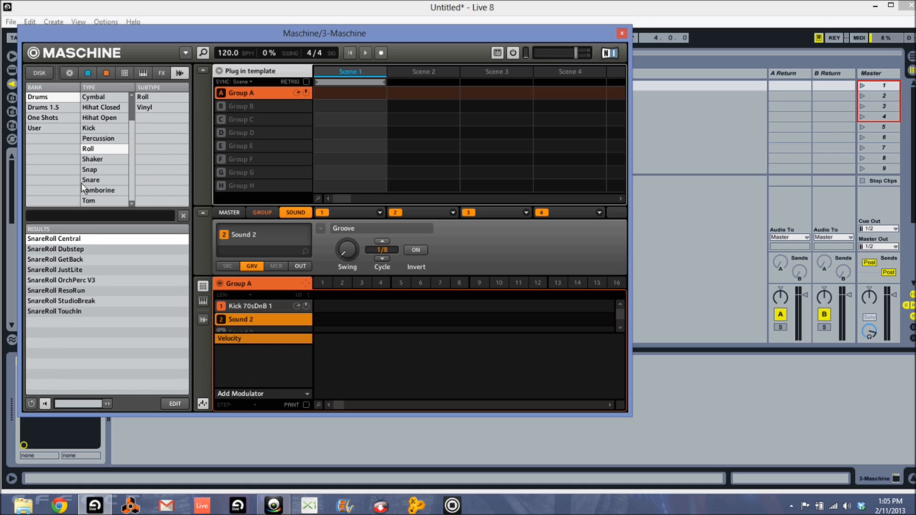
left_click(90, 170)
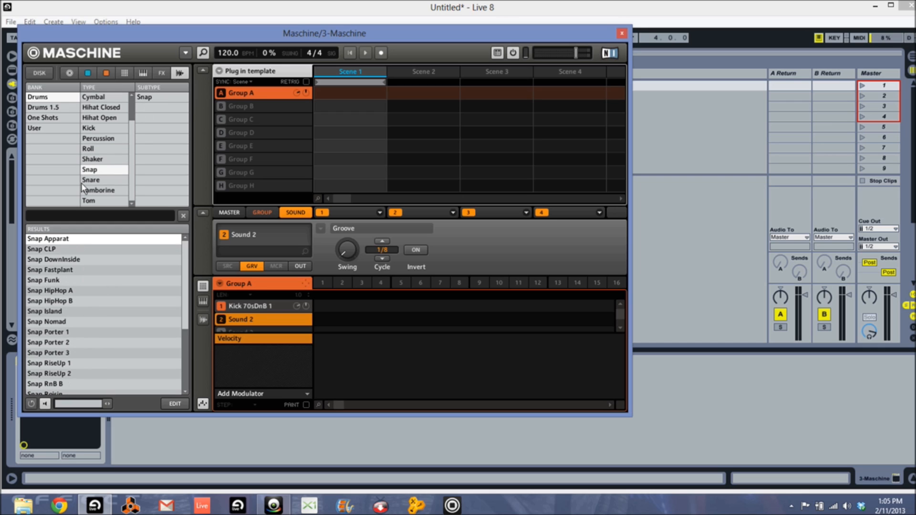
left_click(91, 179)
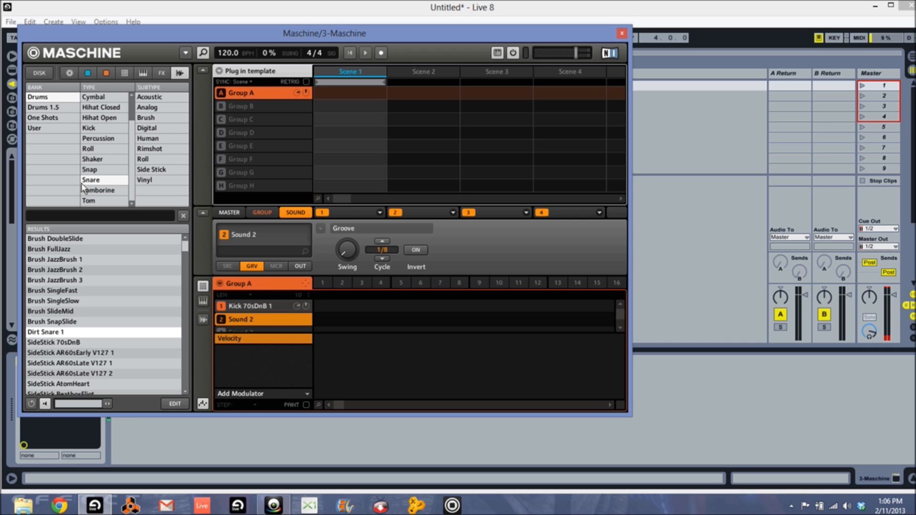
- Load Dirt Snare 1 into the second sound of Group A
double_click(51, 332)
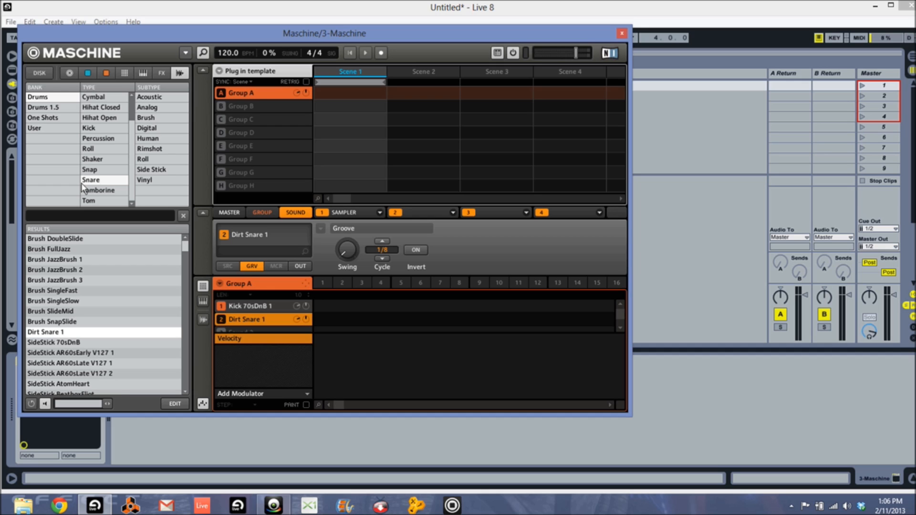
mouse_move(151, 124)
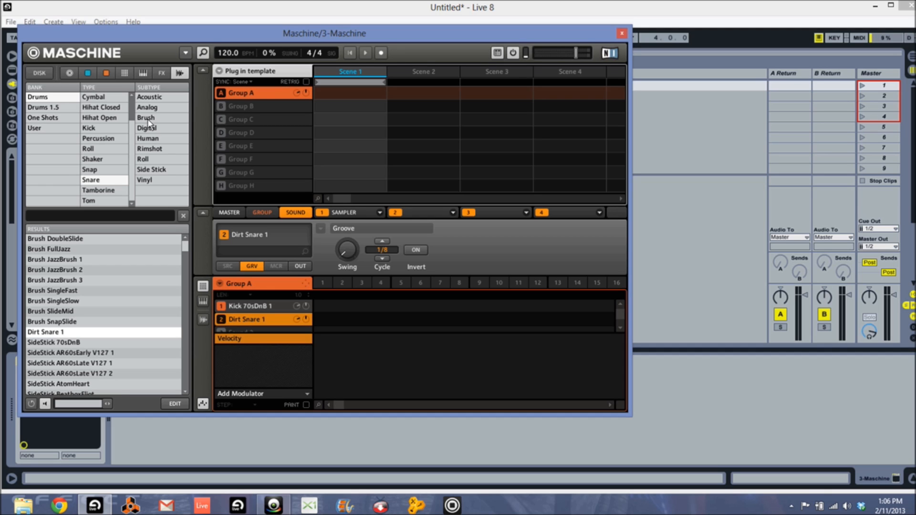
mouse_move(262, 260)
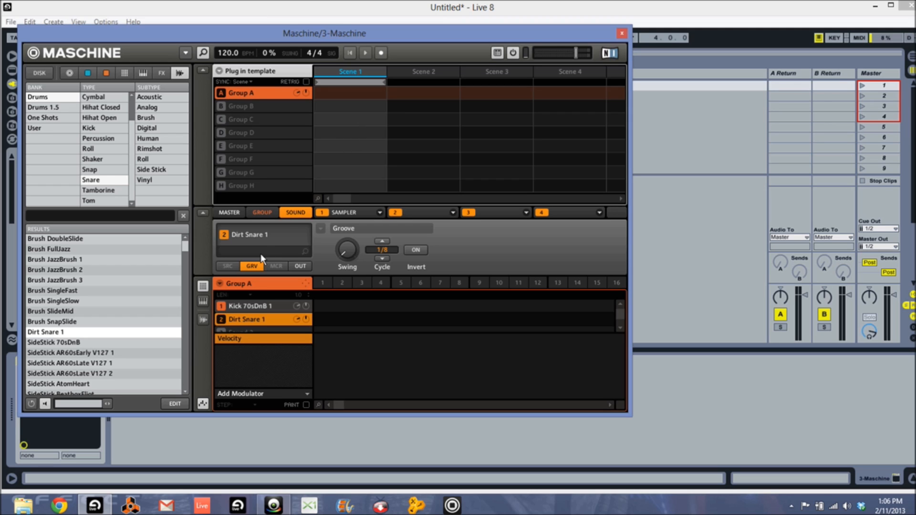
mouse_move(224, 285)
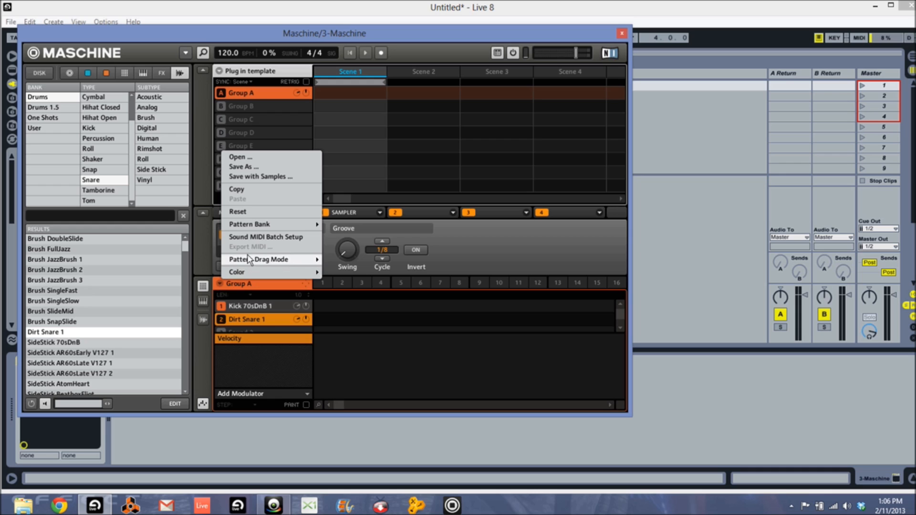
- Apply Sound MIDI Batch Setup mapping sounds to MIDI notes on channel 1 from C3
left_click(266, 236)
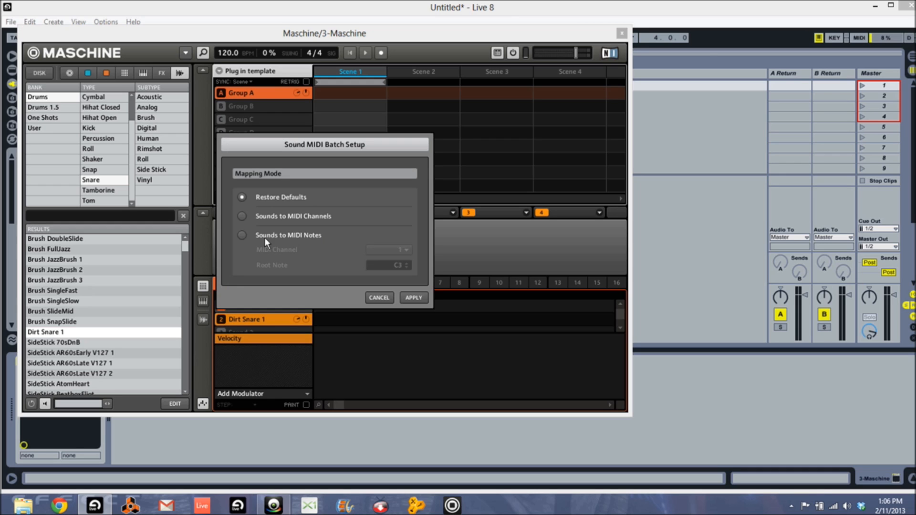
left_click(241, 235)
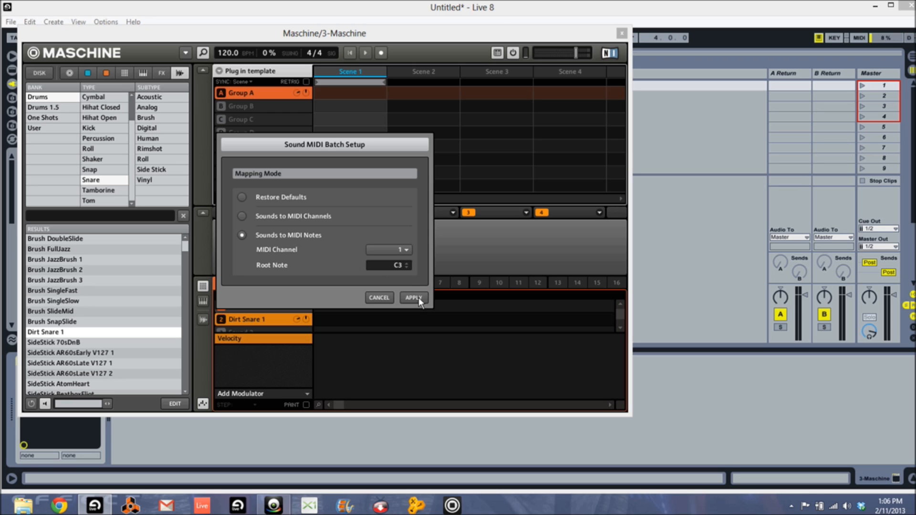
left_click(413, 298)
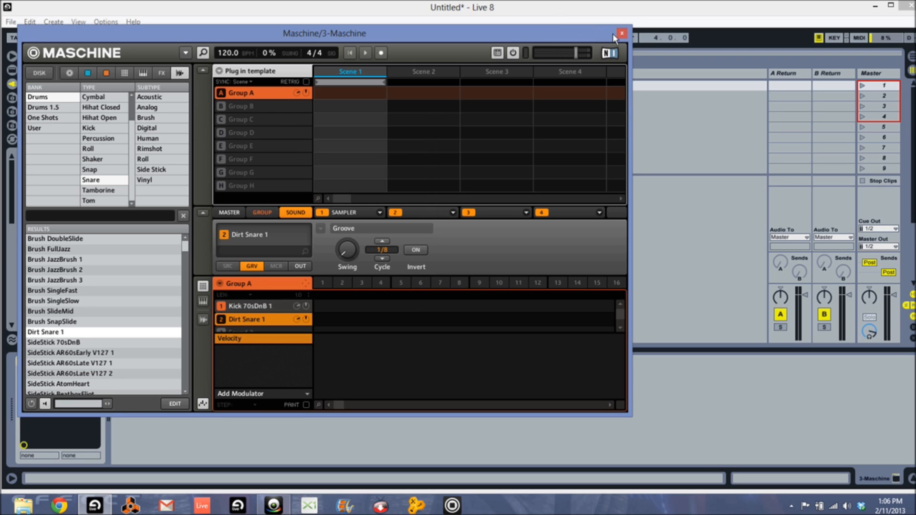
- Close Maschine's window and set the Maschine track's MIDI From to Maschine MK2 Input
left_click(621, 34)
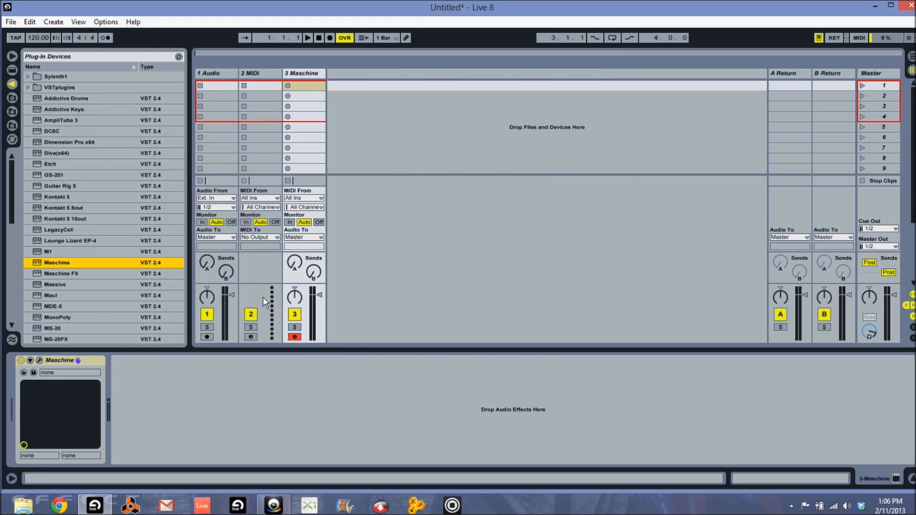
left_click(302, 73)
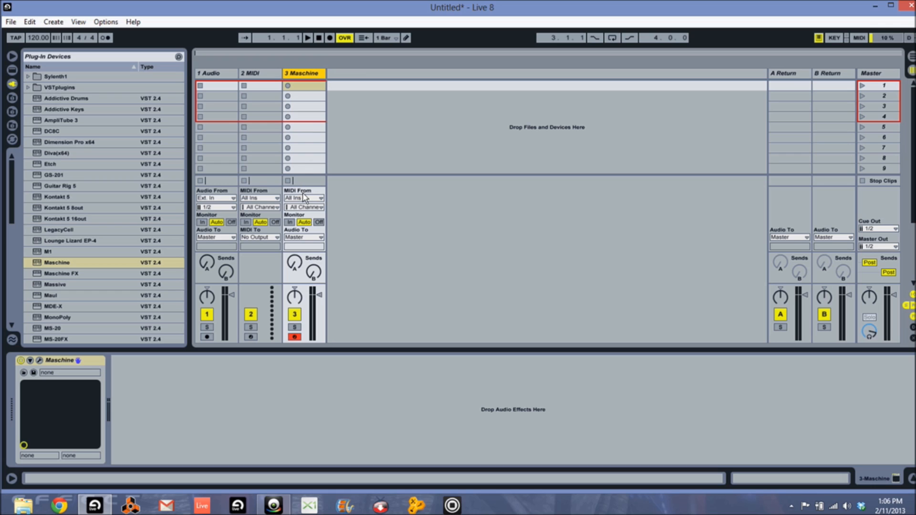
left_click(303, 198)
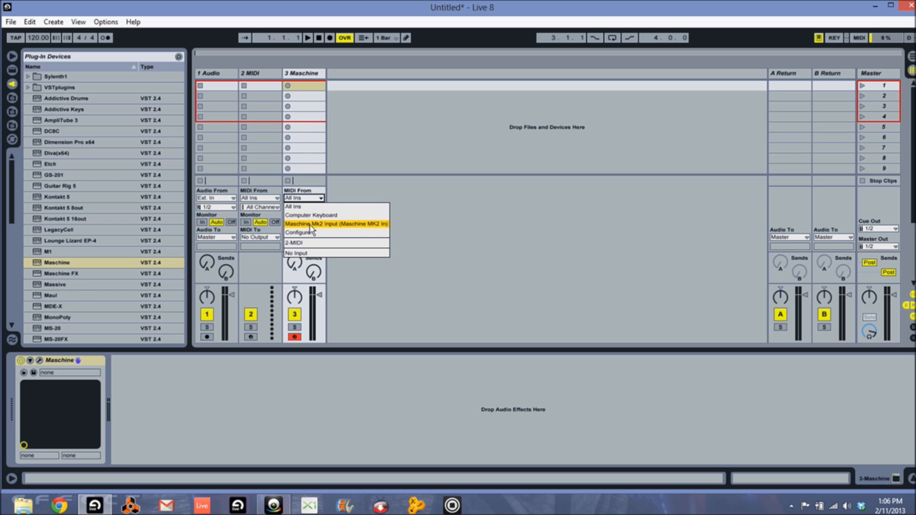
left_click(336, 223)
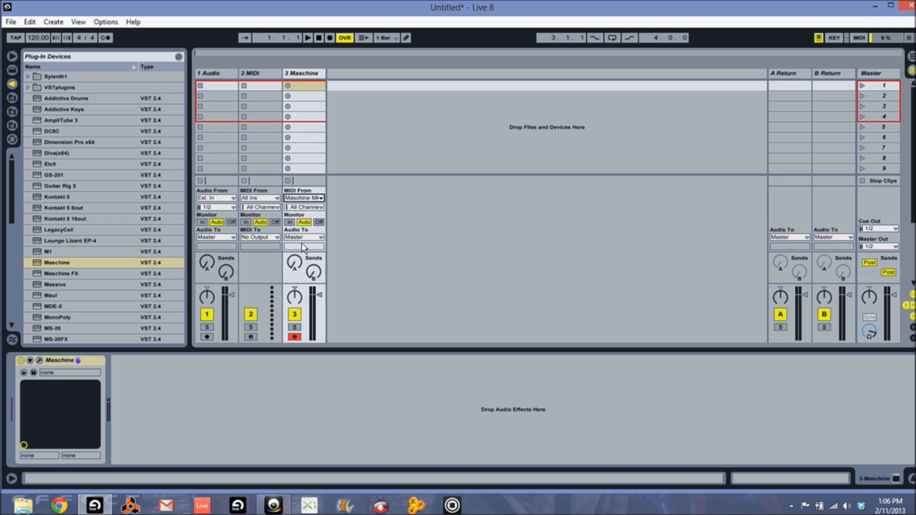
mouse_move(420, 253)
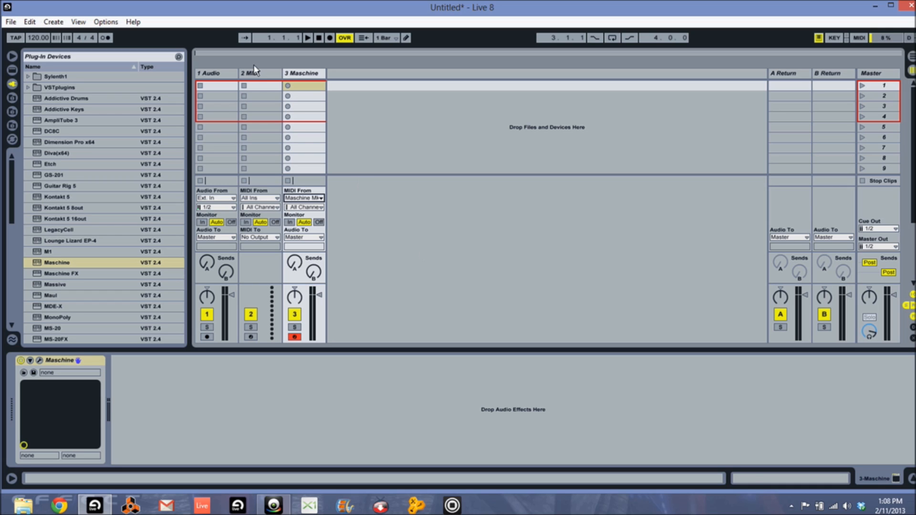
- Load Lounge Lizard EP-4 onto the 2 MIDI track
left_click(251, 73)
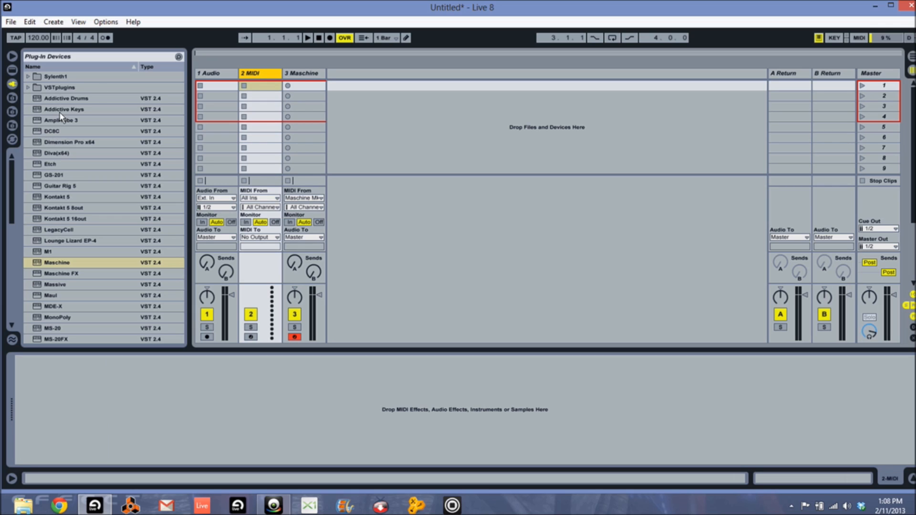
mouse_move(53, 184)
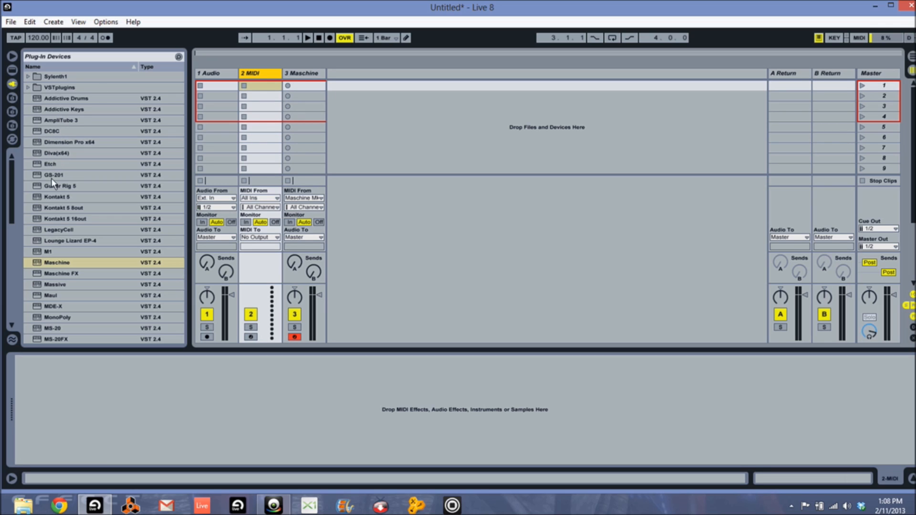
mouse_move(63, 246)
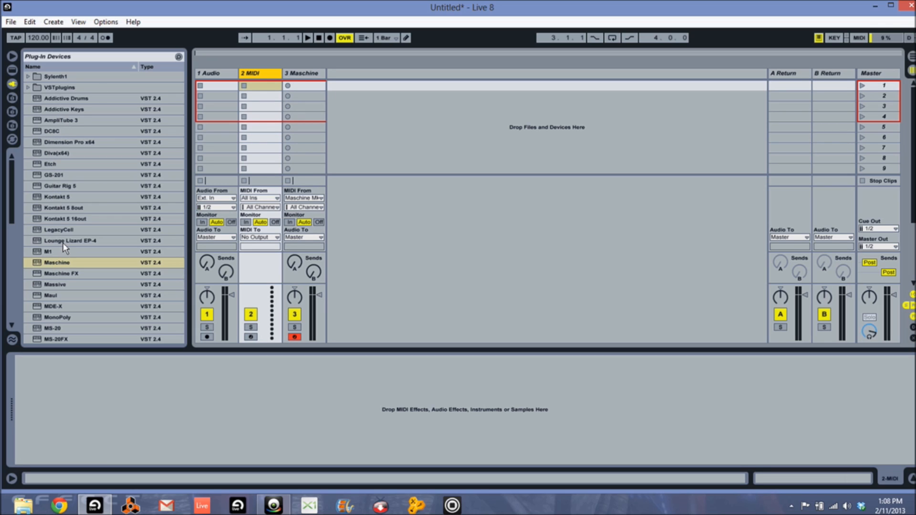
left_click(70, 241)
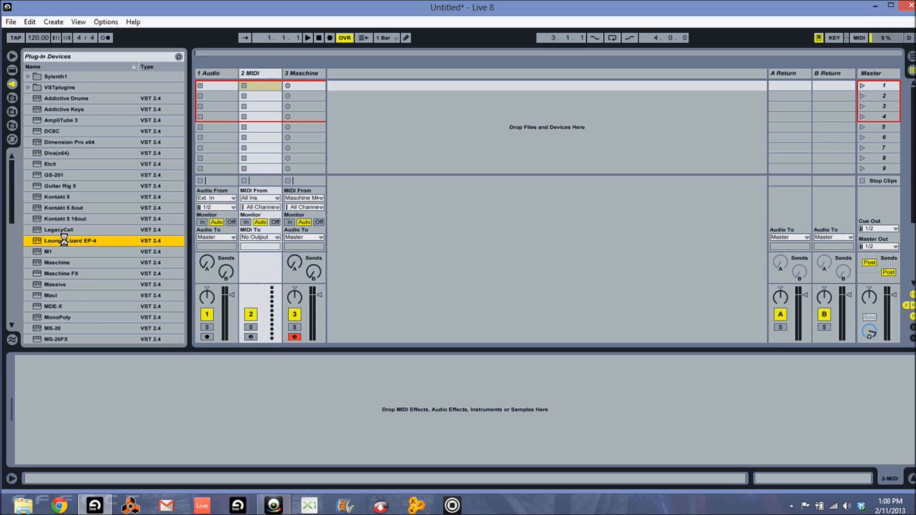
double_click(69, 240)
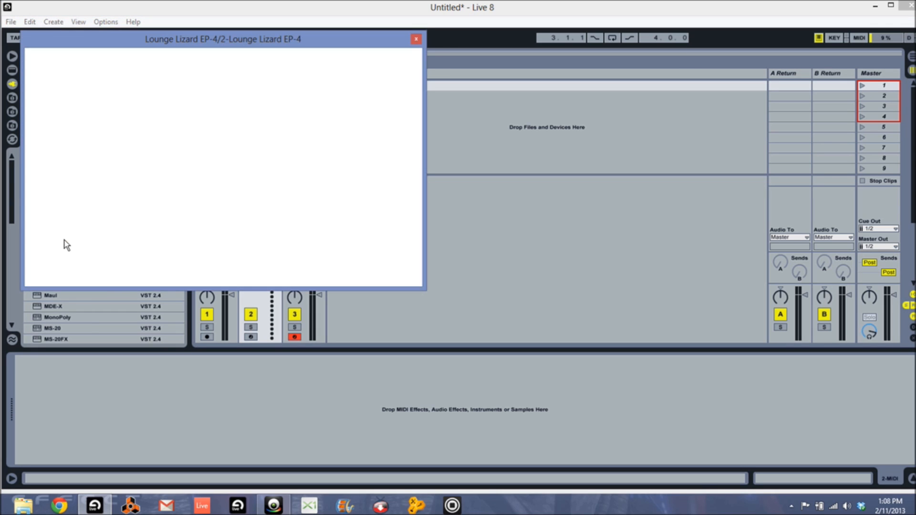